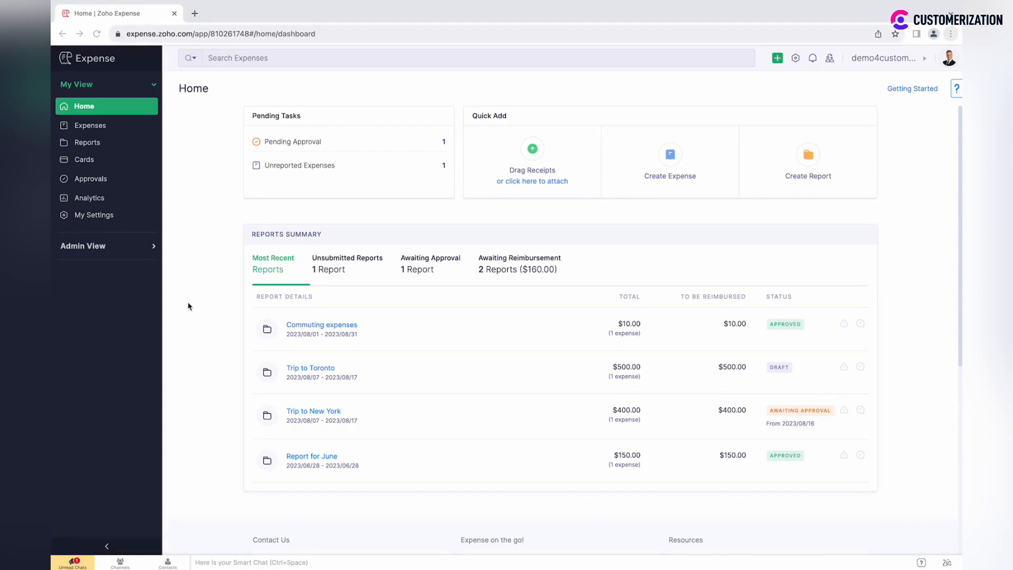
Create a new expense under the Trip to Toronto report.
{"action": "left_click", "coordinate": [90, 125]}
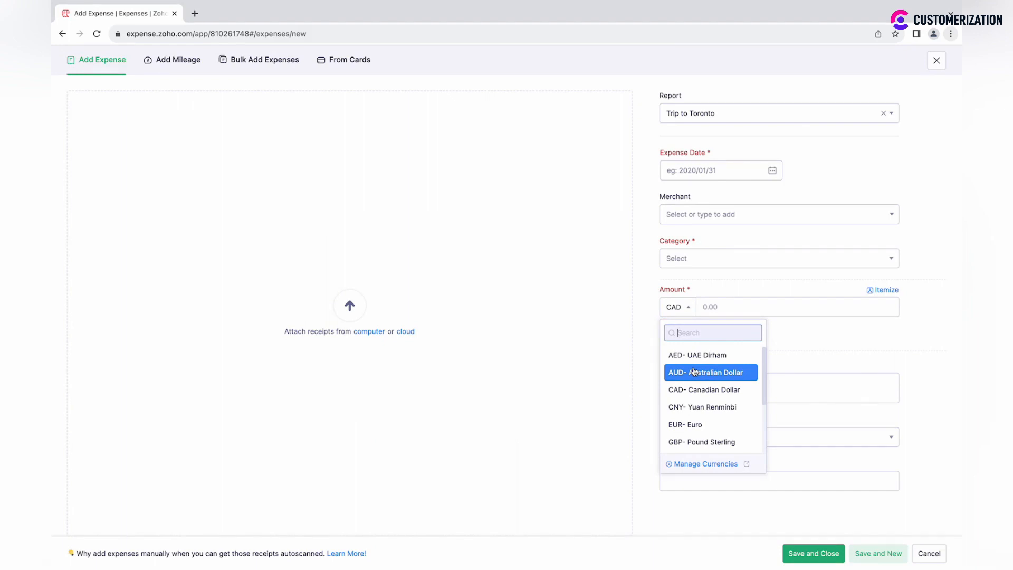
{"action": "mouse_move", "coordinate": [688, 424]}
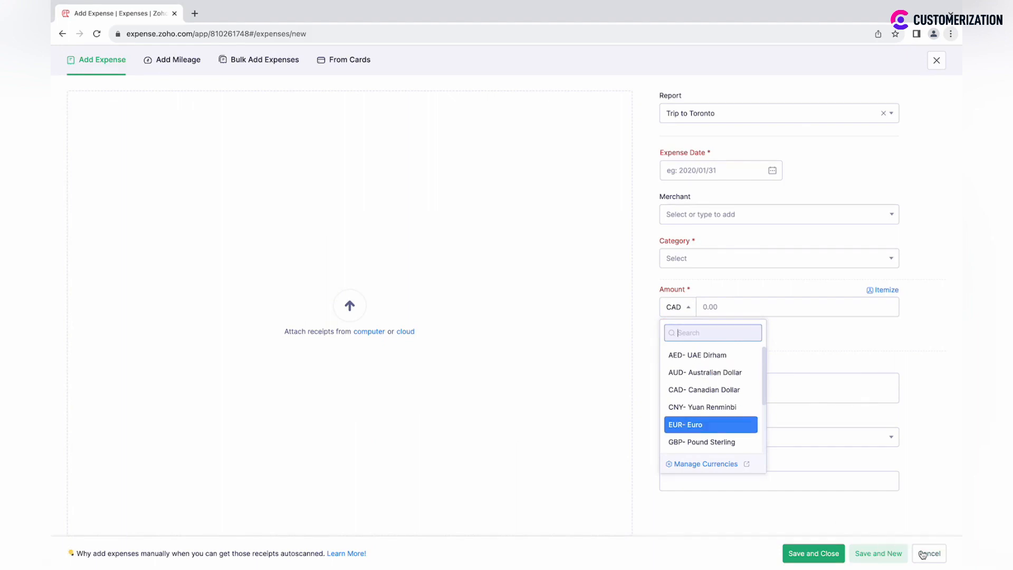
Discard the expense and begin a new currency in Settings > Currencies, choosing its currency code.
{"action": "left_click", "coordinate": [929, 555]}
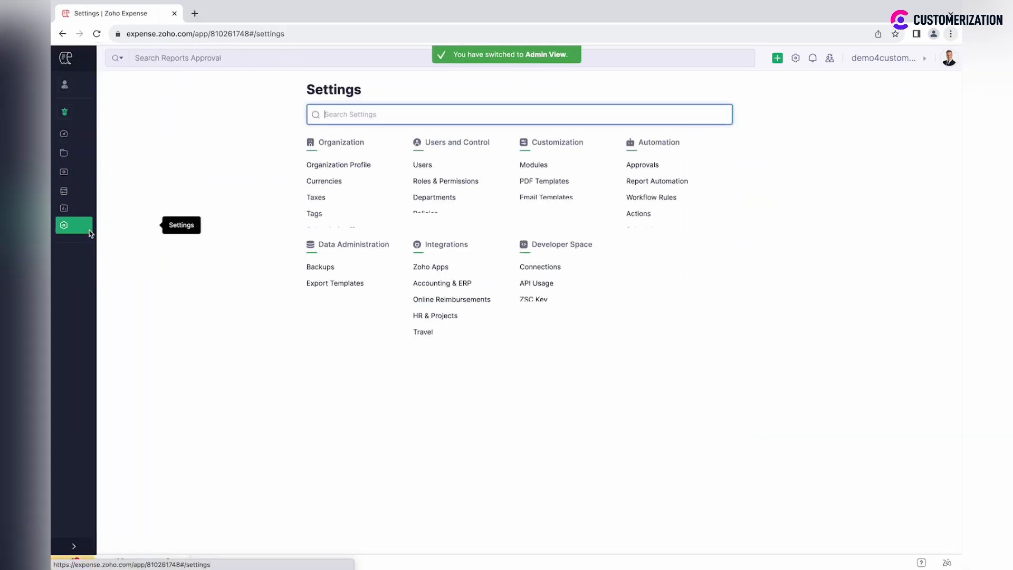
{"action": "left_click", "coordinate": [324, 180]}
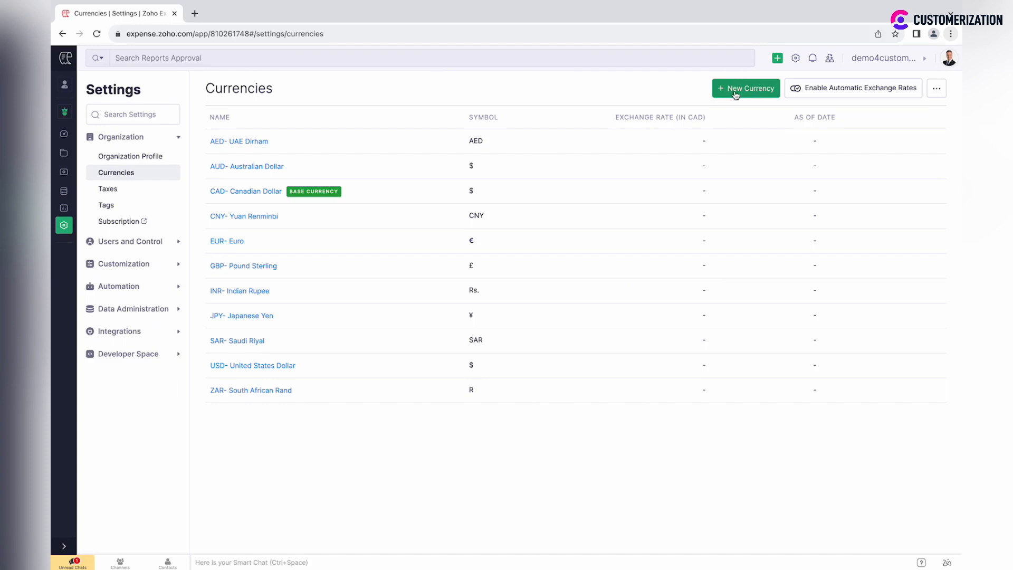
{"action": "left_click", "coordinate": [745, 88]}
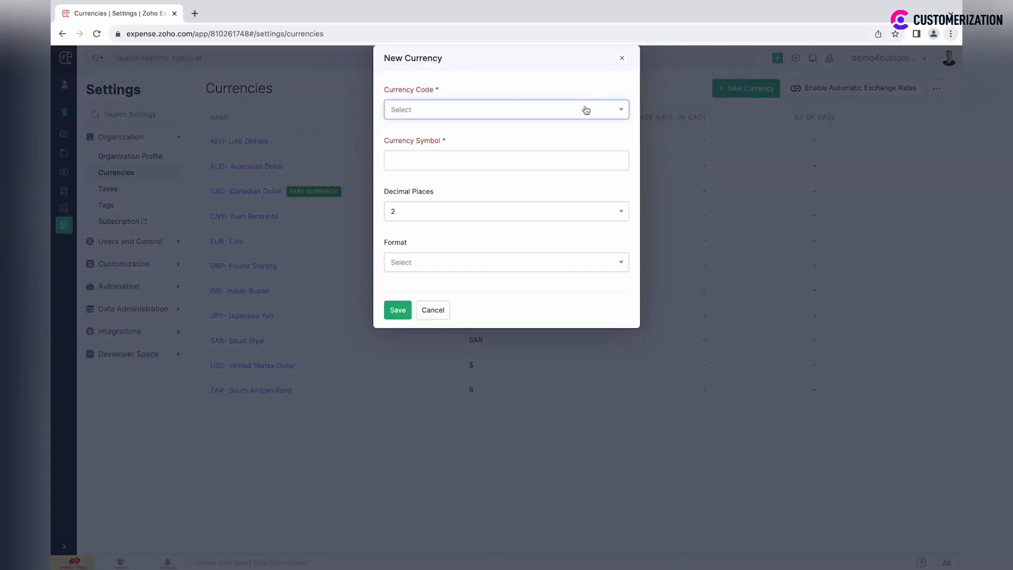
{"action": "left_click", "coordinate": [506, 109]}
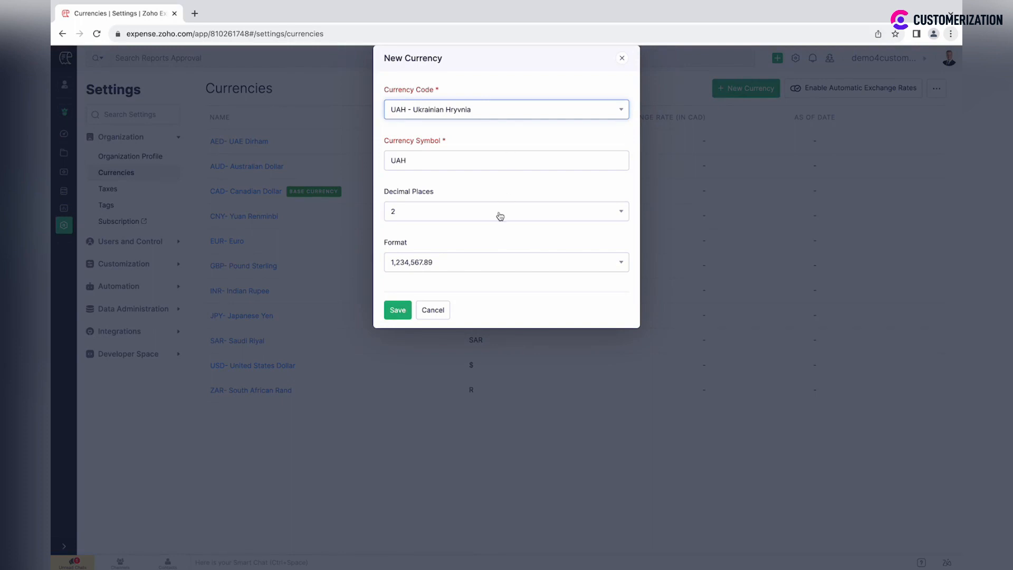
{"action": "mouse_move", "coordinate": [490, 261]}
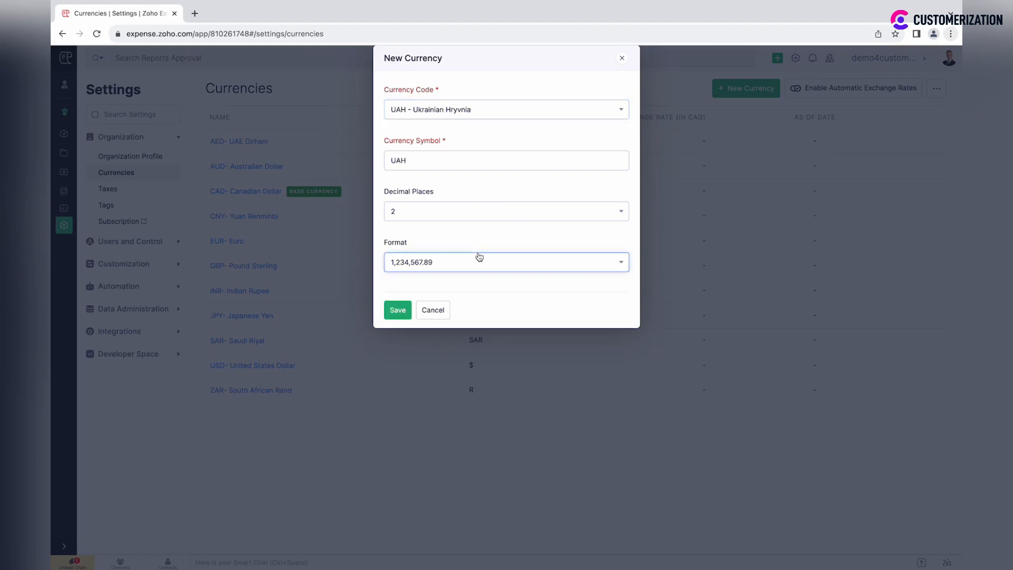
Save UAH Ukrainian Hryvnia into the currencies list and review the Japanese Yen row actions.
{"action": "left_click", "coordinate": [397, 309]}
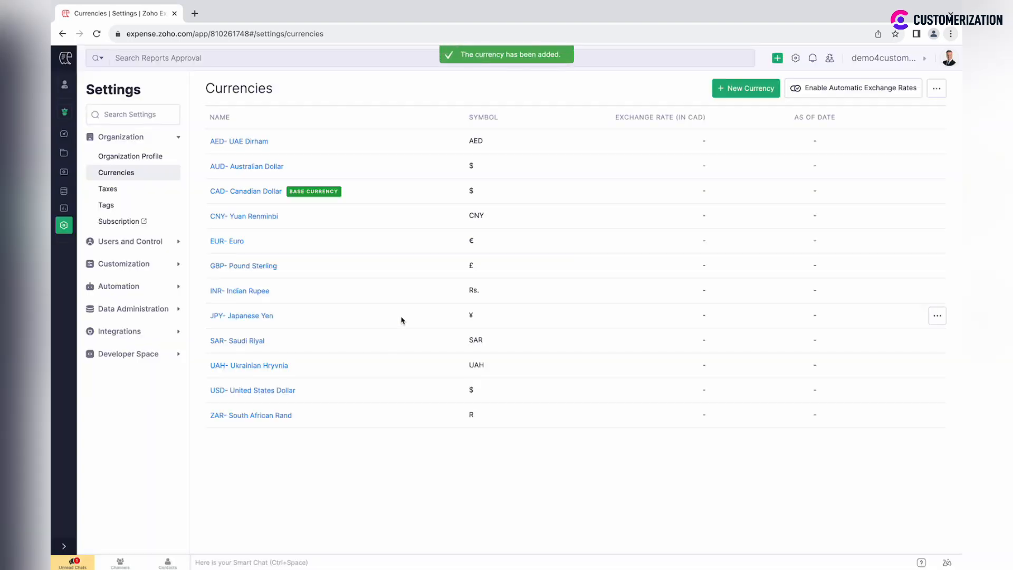
{"action": "mouse_move", "coordinate": [523, 281]}
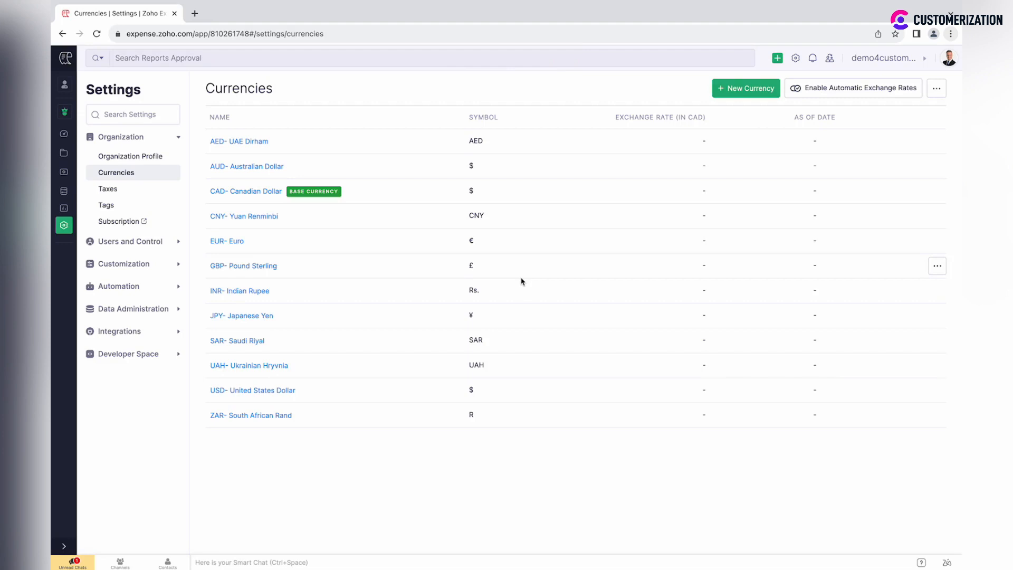
{"action": "mouse_move", "coordinate": [889, 324]}
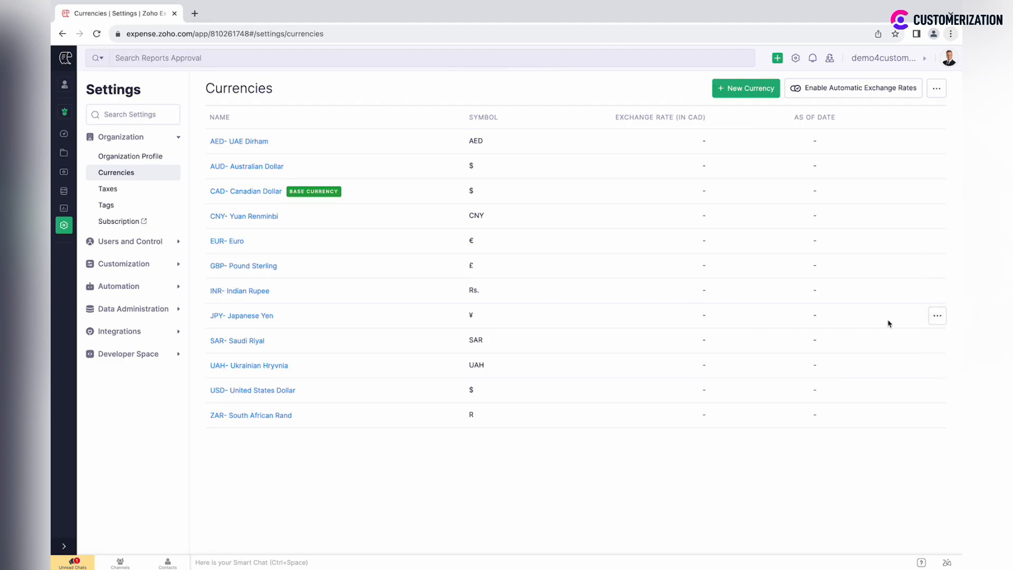
{"action": "left_click", "coordinate": [937, 315]}
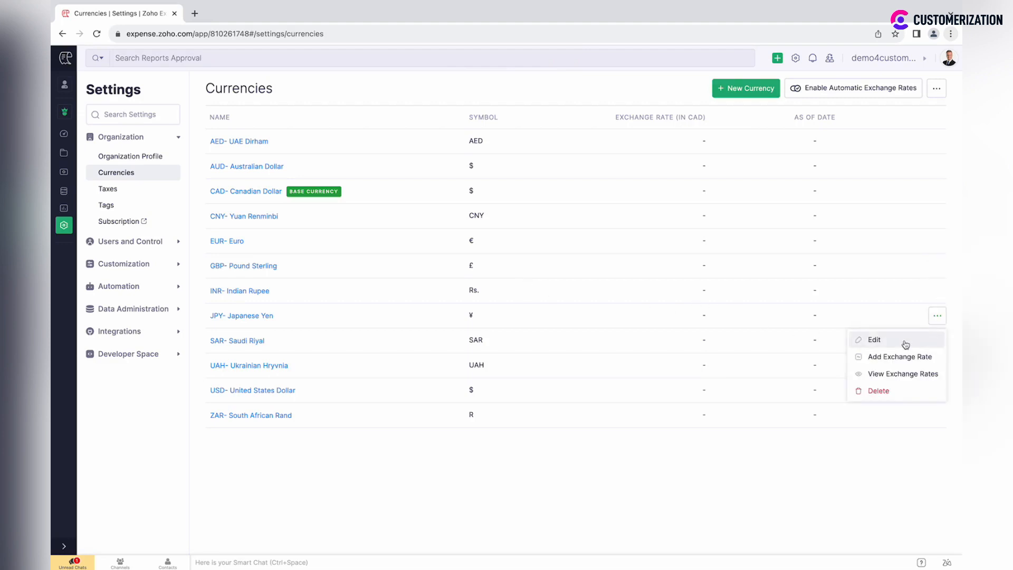
{"action": "mouse_move", "coordinate": [891, 397]}
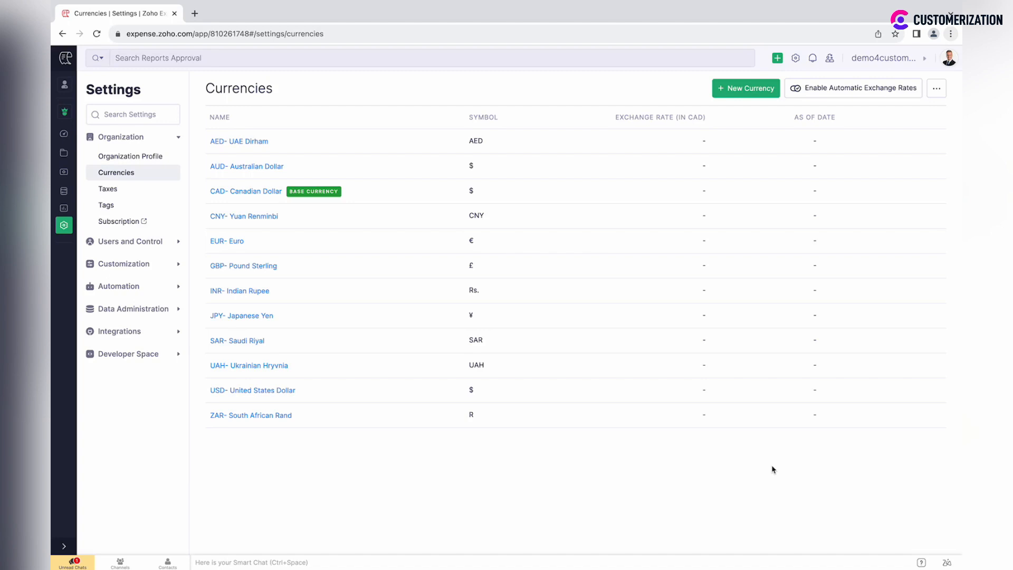
{"action": "mouse_move", "coordinate": [856, 88]}
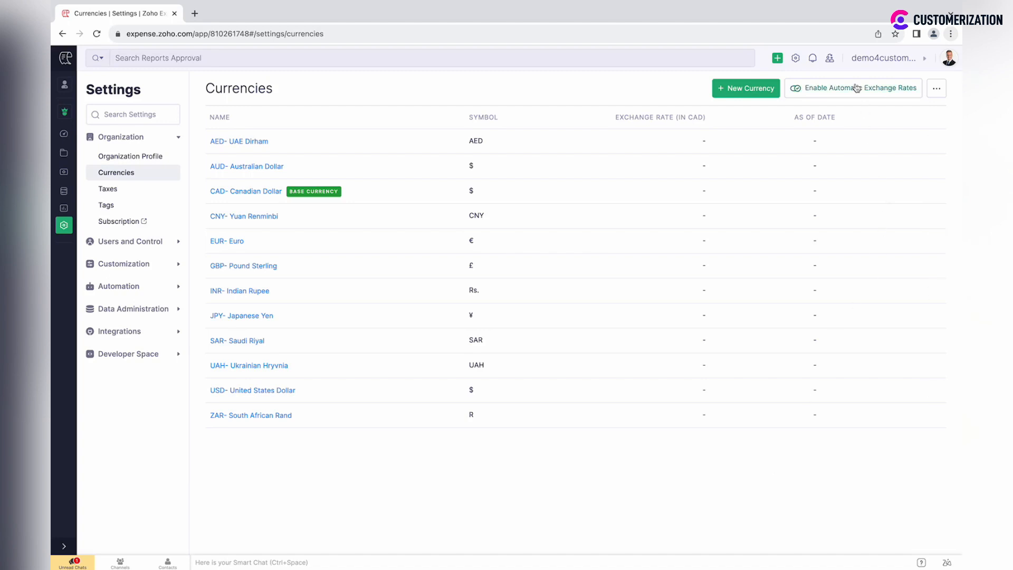
{"action": "left_click", "coordinate": [853, 88]}
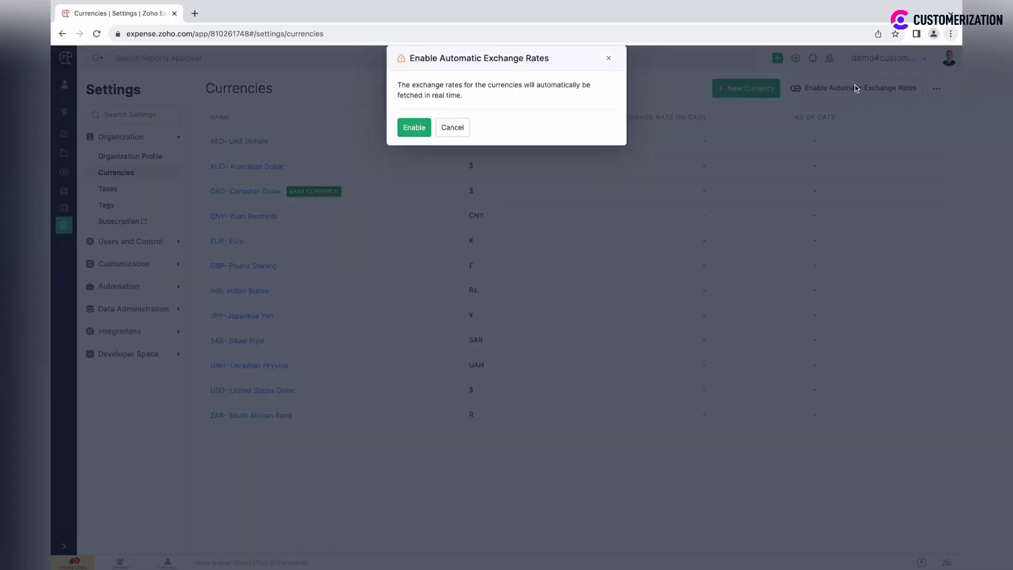
{"action": "left_click", "coordinate": [453, 128]}
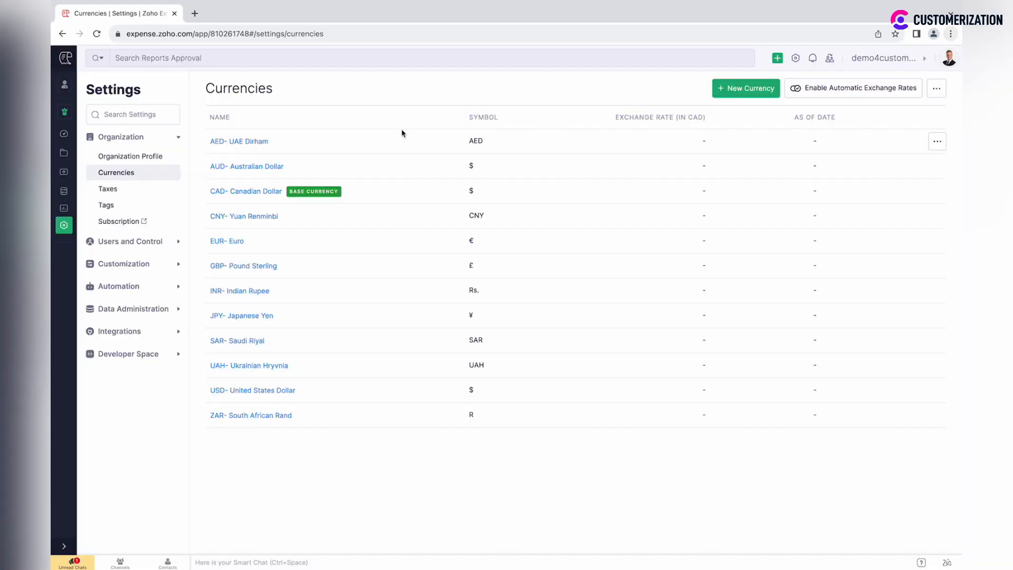
{"action": "left_click", "coordinate": [859, 87]}
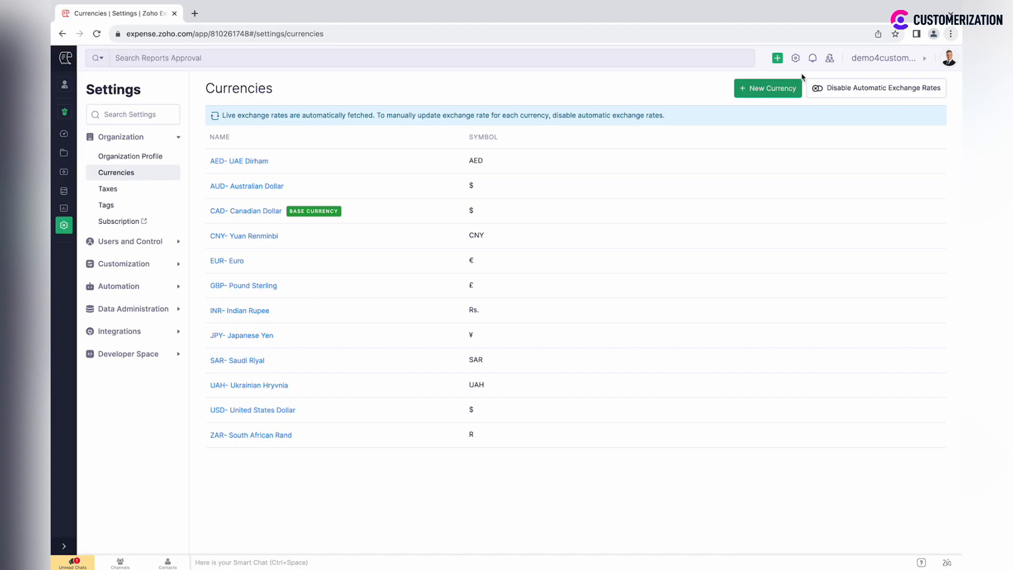
{"action": "mouse_move", "coordinate": [426, 129]}
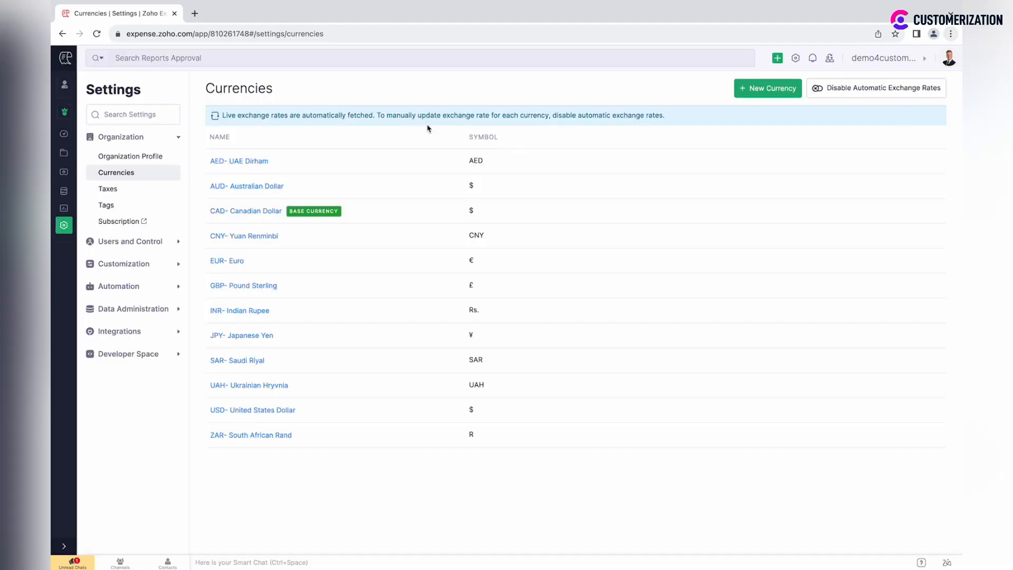
{"action": "left_click", "coordinate": [876, 88]}
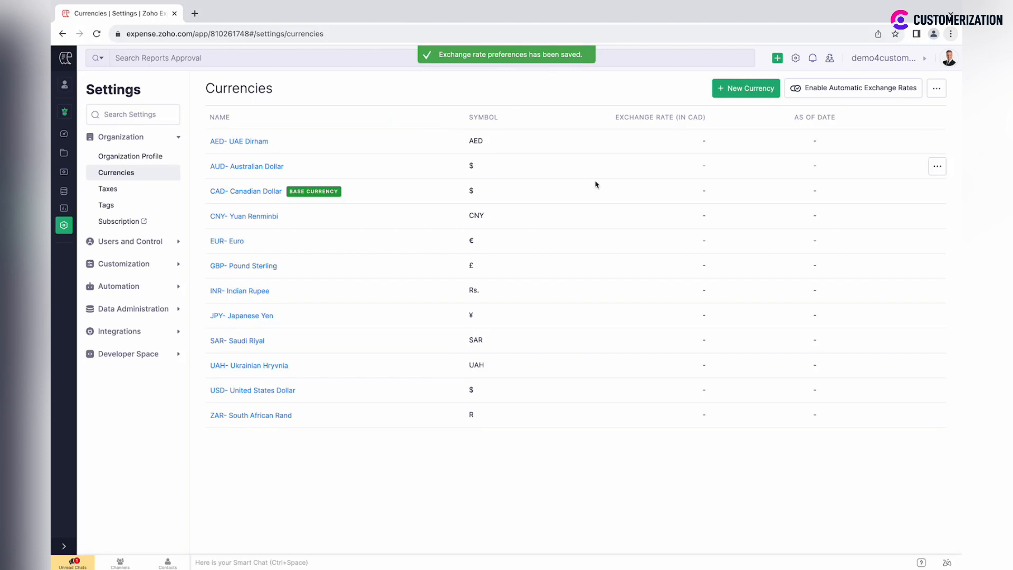
{"action": "mouse_move", "coordinate": [816, 310]}
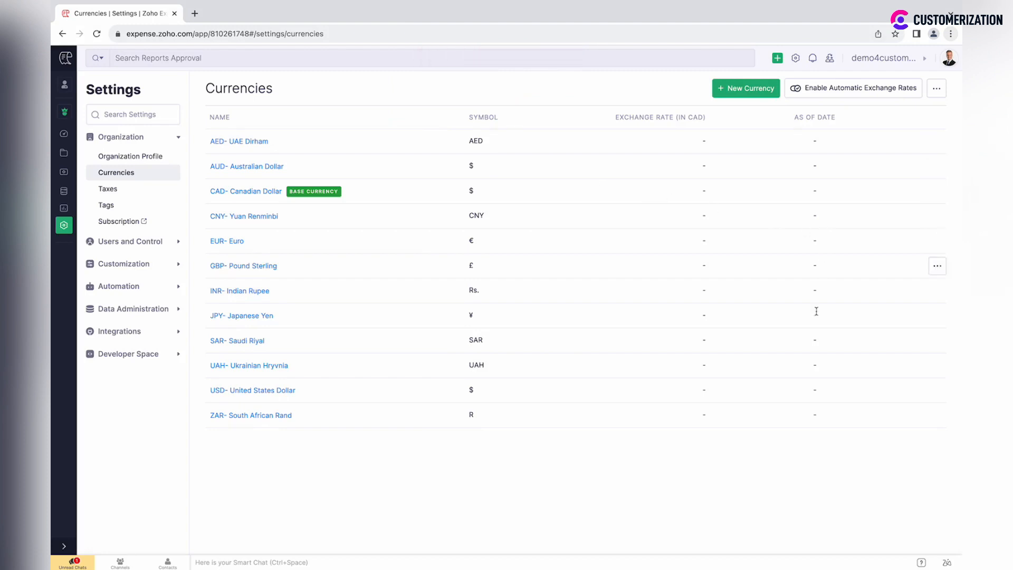
Add a manual UAH exchange rate of 0.037 CAD dated 2023/08/18 and save it.
{"action": "left_click", "coordinate": [937, 365]}
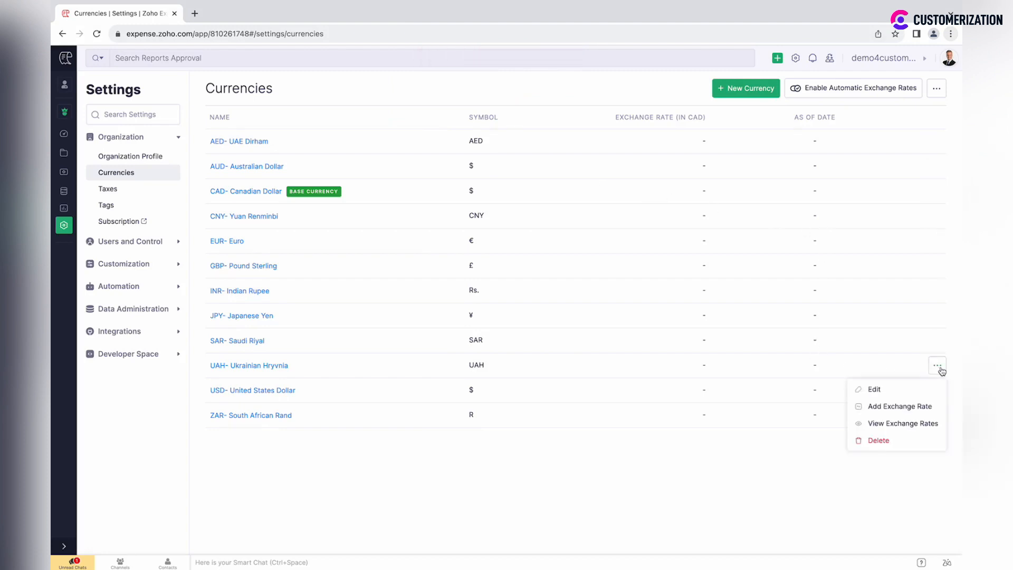
{"action": "mouse_move", "coordinate": [897, 405]}
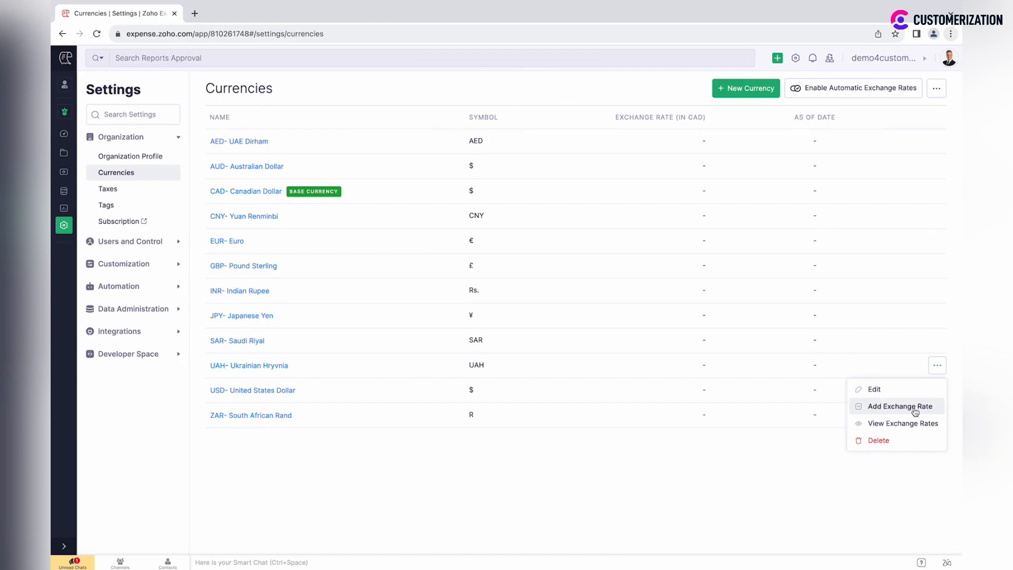
{"action": "left_click", "coordinate": [899, 406]}
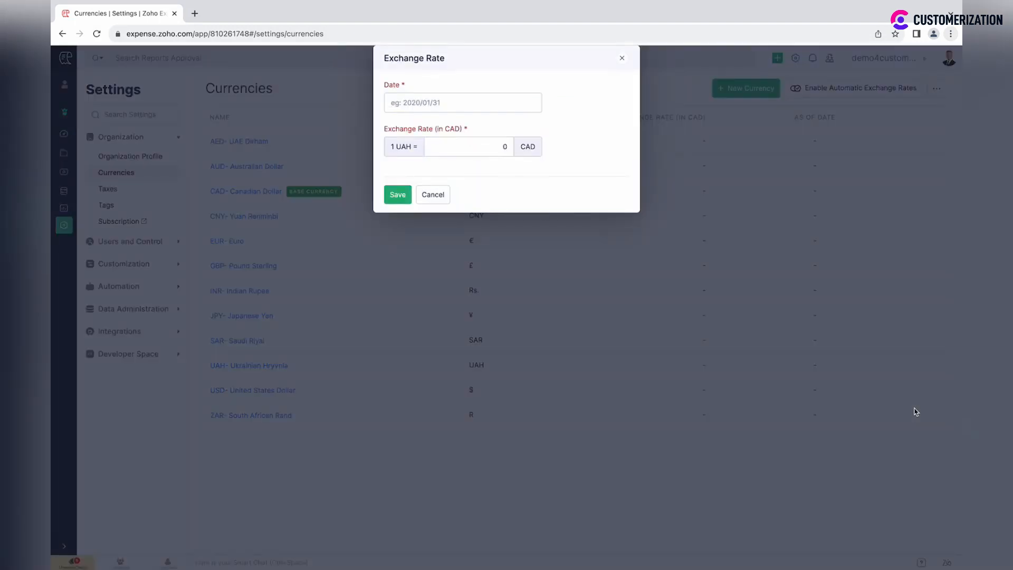
{"action": "mouse_move", "coordinate": [769, 324]}
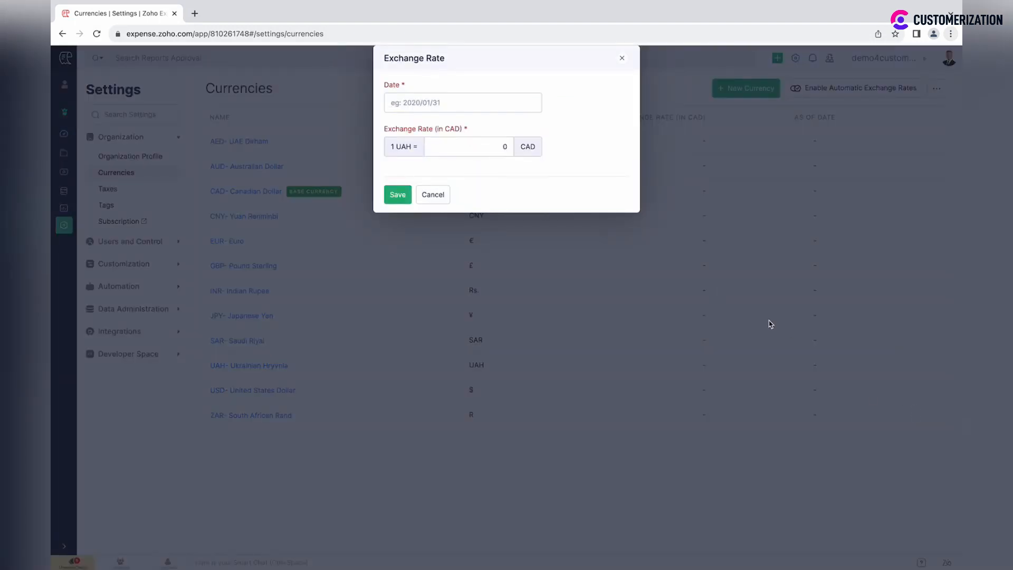
{"action": "type", "text": "2023/08/18"}
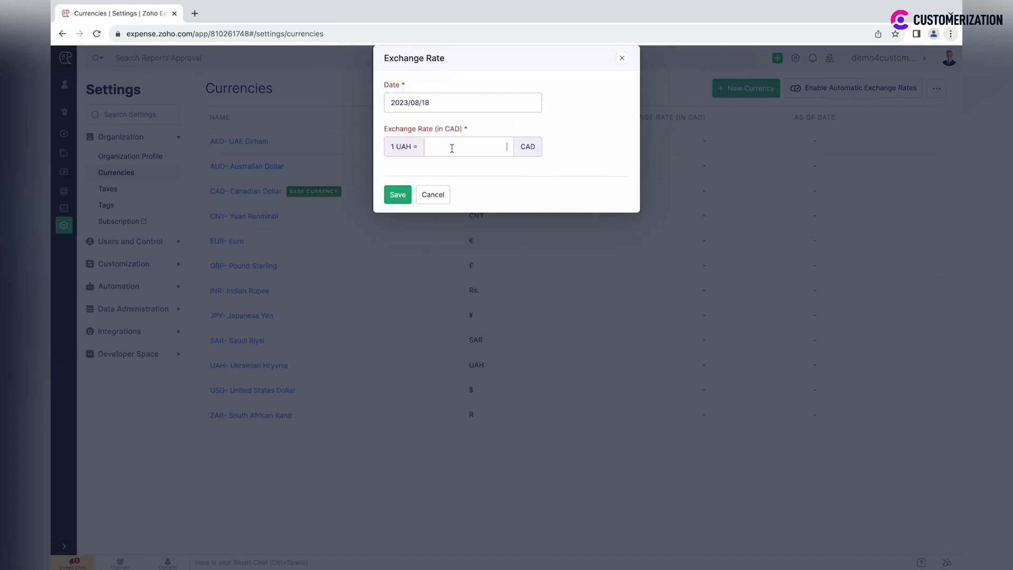
{"action": "type", "text": "0.0"}
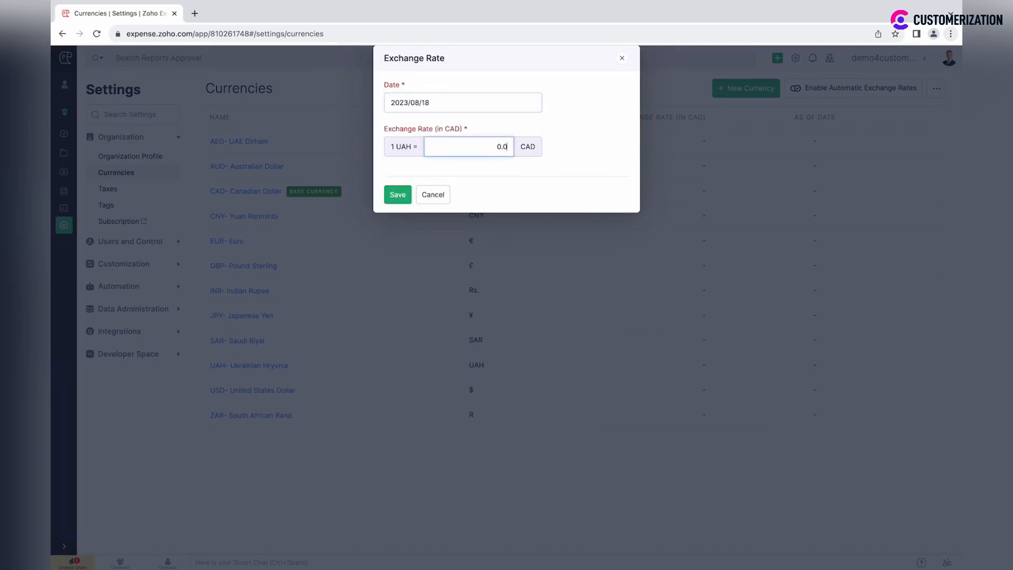
{"action": "left_click", "coordinate": [398, 194]}
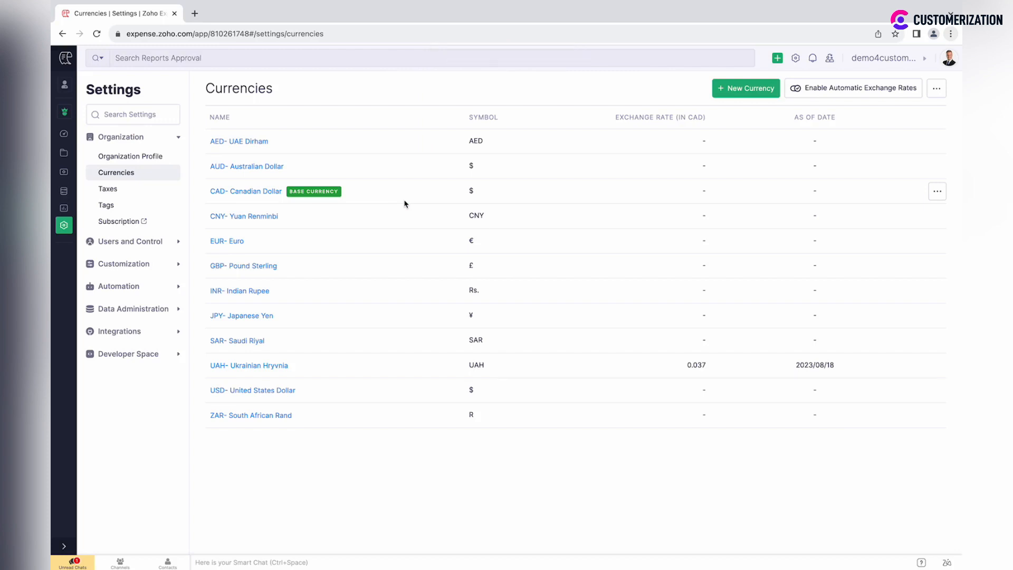
{"action": "left_click", "coordinate": [936, 88]}
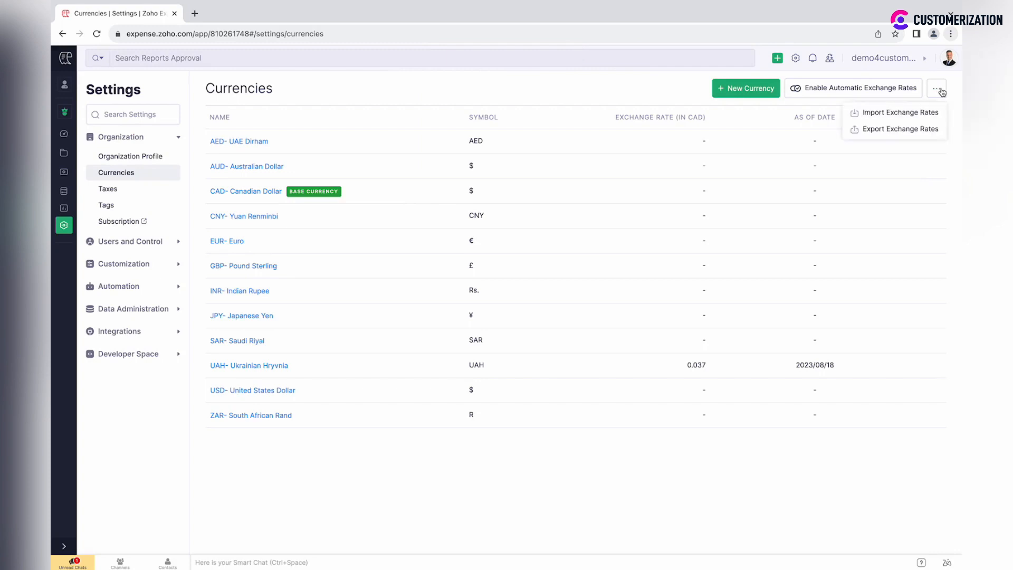